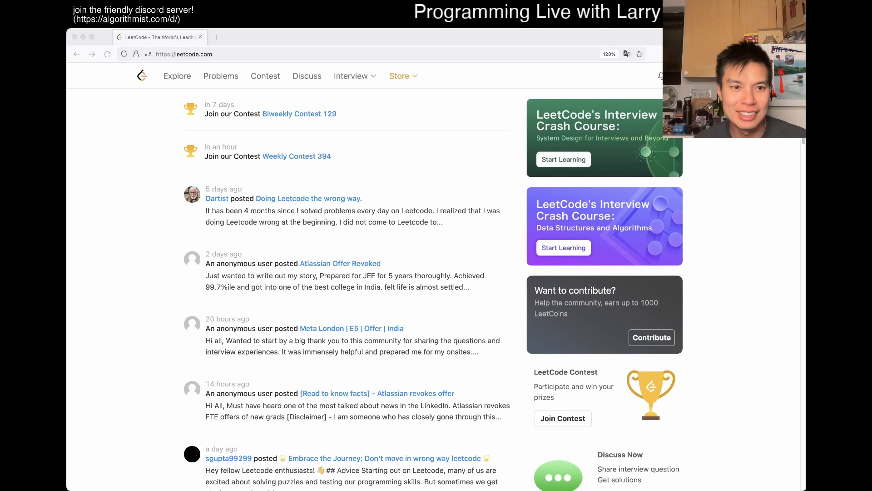
Step: Go to the Problems list and open the daily question 'Find if Path Exists in Graph'
{"action": "left_click", "coordinate": [221, 75]}
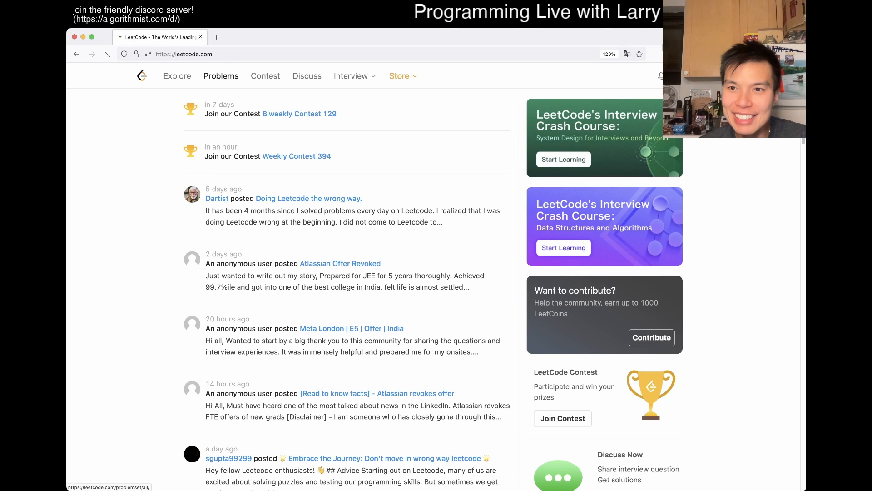
{"action": "left_click", "coordinate": [221, 75]}
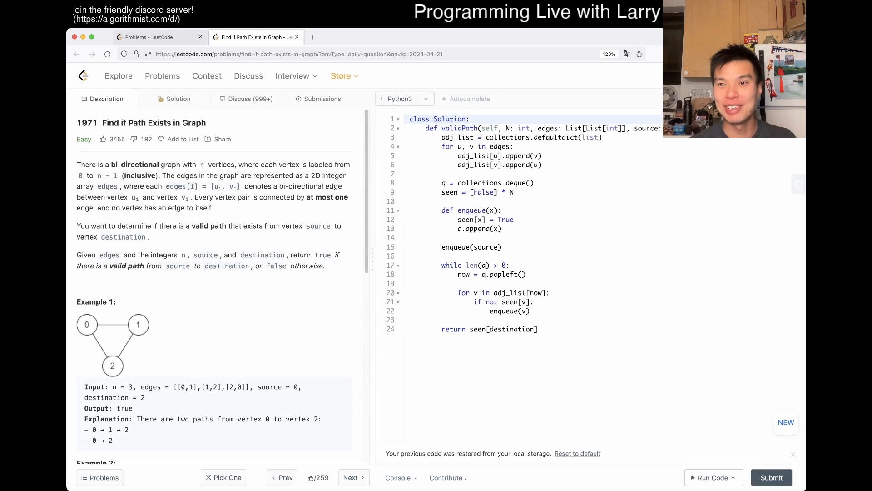
Step: Reset the editor to the default validPath stub, confirming the discard of saved code
{"action": "left_click", "coordinate": [578, 452]}
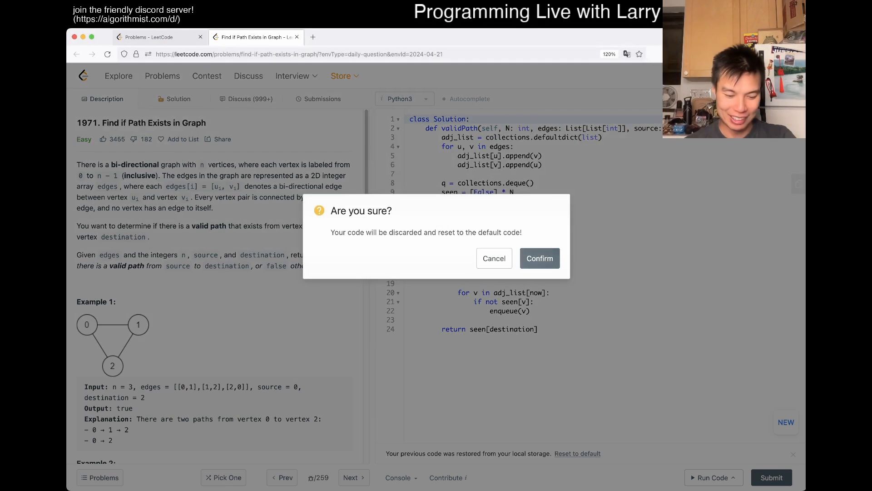
{"action": "left_click", "coordinate": [539, 258]}
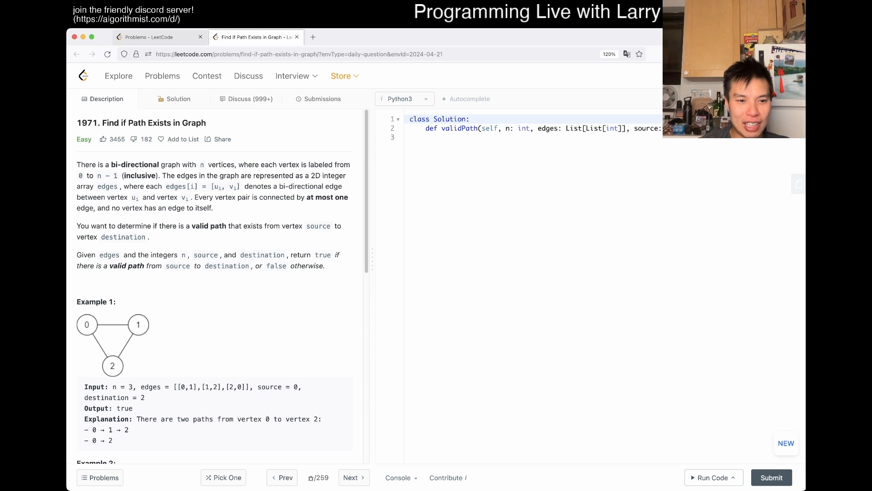
{"action": "scroll", "scroll_direction": "down", "scroll_amount": 3}
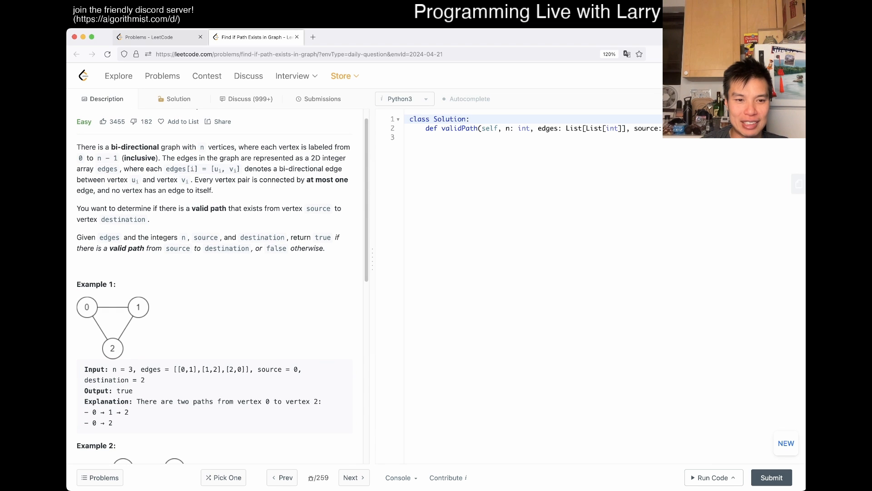
{"action": "scroll", "scroll_direction": "down", "scroll_amount": 3}
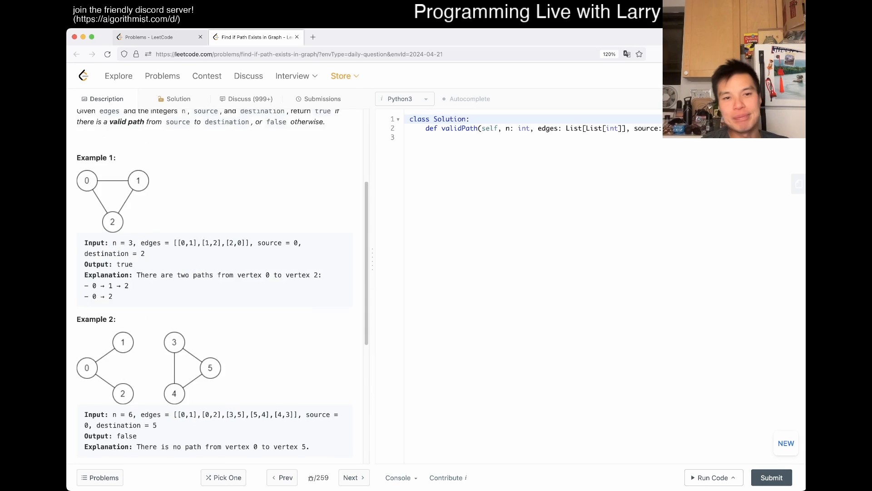
{"action": "scroll", "scroll_direction": "up", "scroll_amount": 3}
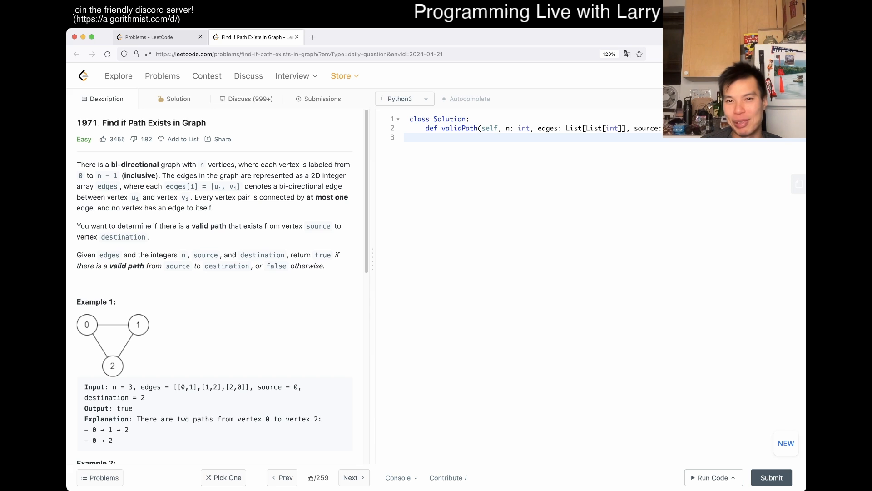
Step: Initialise q as a collections.deque() and done as an empty set()
{"action": "type", "text": "q = collections."}
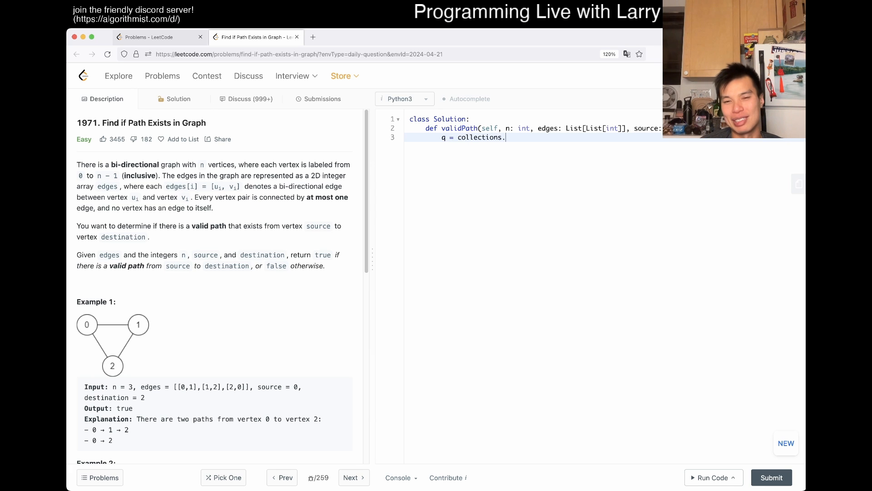
{"action": "type", "text": "deque()"}
{"action": "left_click", "coordinate": [536, 128]}
{"action": "type", "text": "N"}
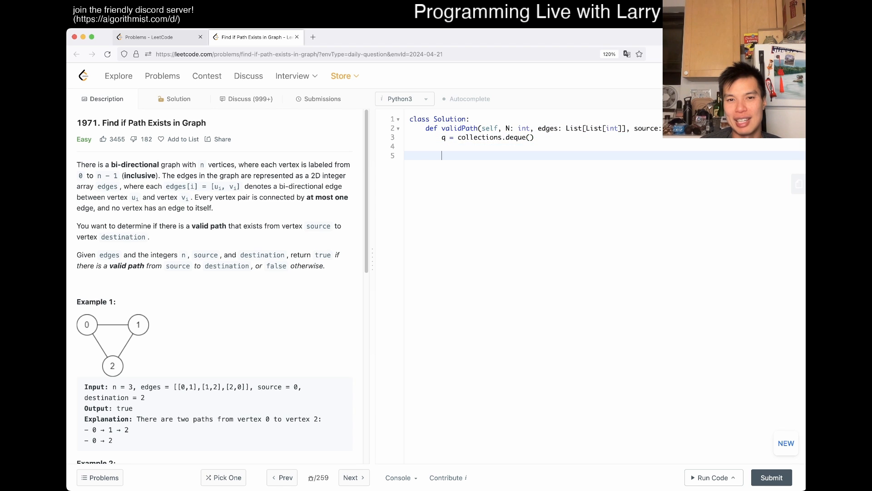
{"action": "type", "text": "s"}
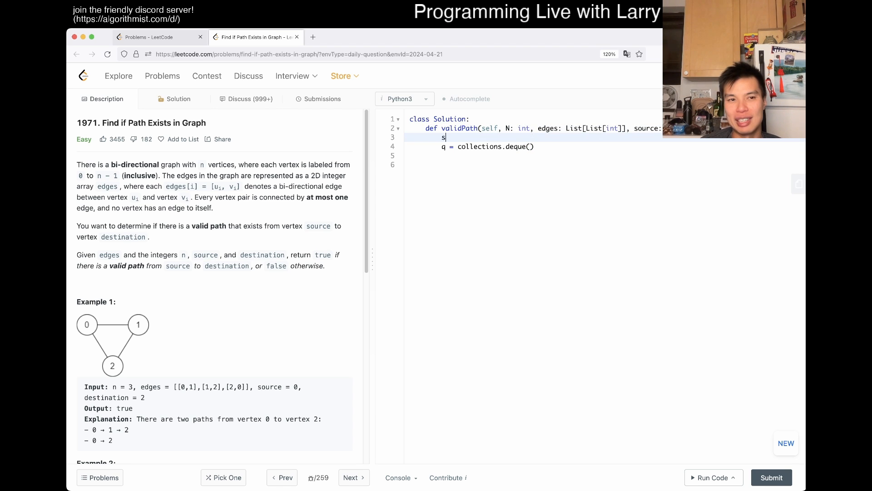
{"action": "type", "text": "one"}
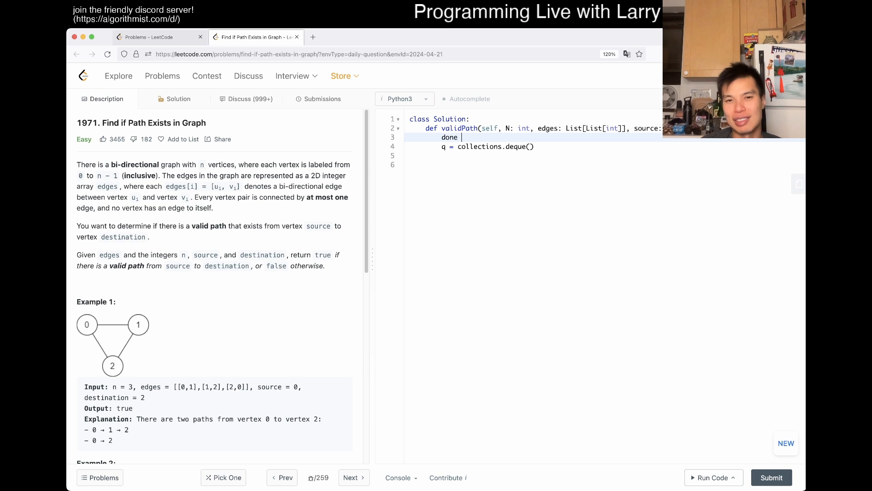
{"action": "type", "text": "= set()"}
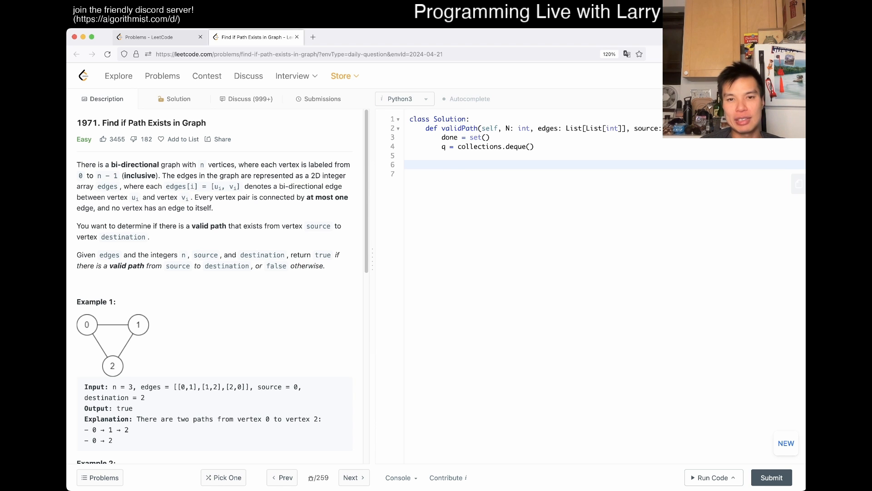
Step: Build a bidirectional adj_list from edges and add source to done
{"action": "type", "text": "e ="}
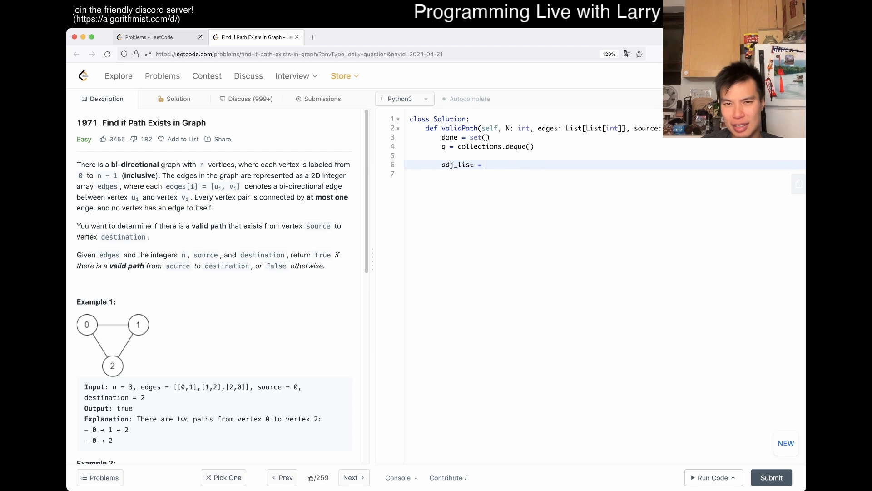
{"action": "type", "text": "collections.deq"}
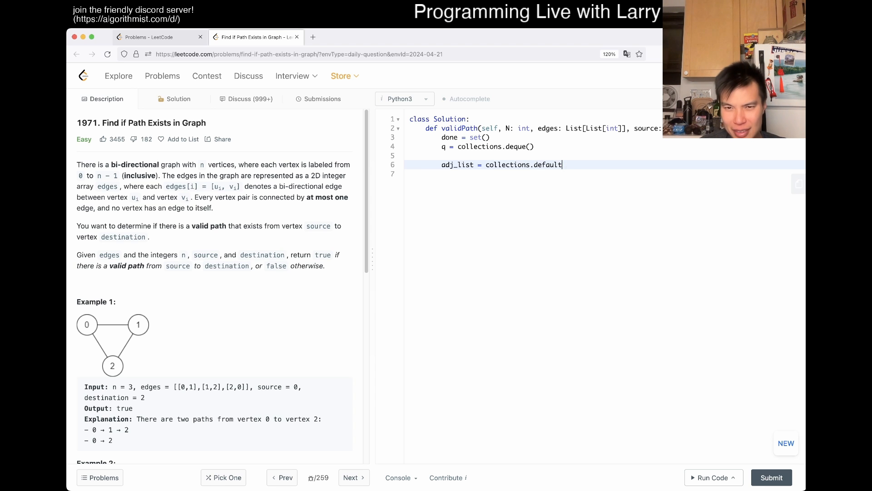
{"action": "type", "text": "dict(list"}
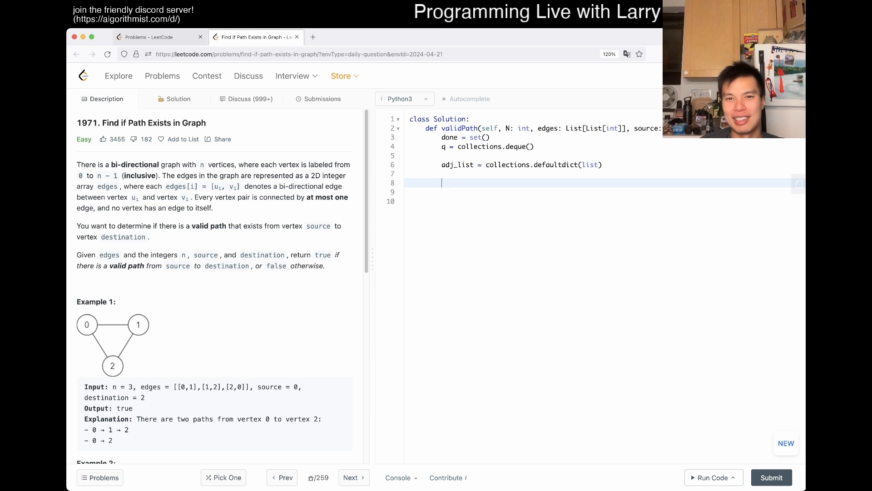
{"action": "type", "text": "for u, v in edges:"}
{"action": "left_click", "coordinate": [597, 192]}
{"action": "type", "text": "adj_list[u"}
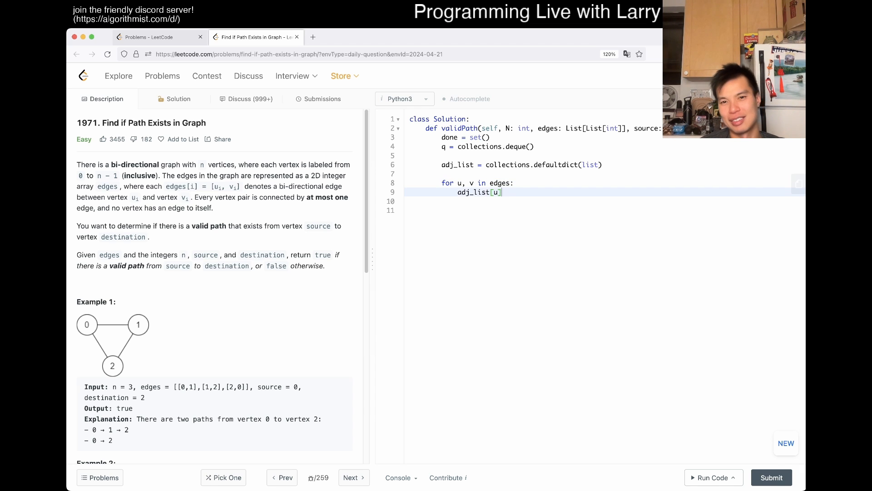
{"action": "type", "text": ".append(v)"}
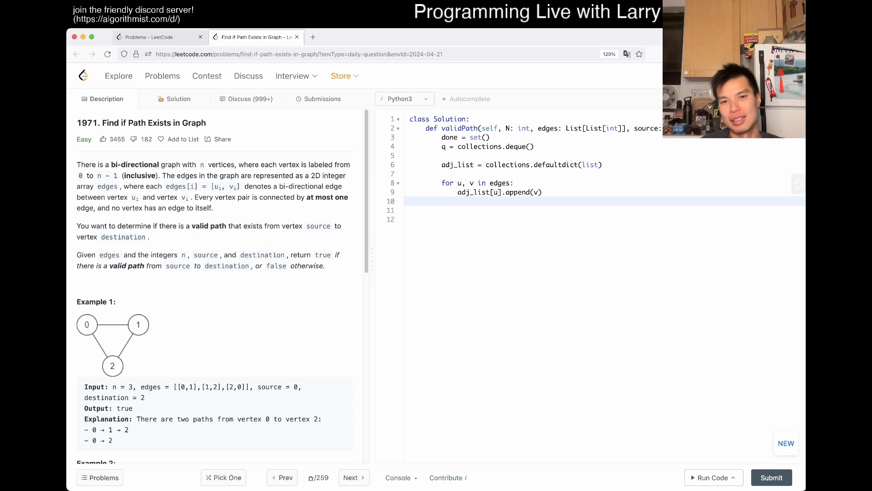
{"action": "type", "text": "adj_list[v].a"}
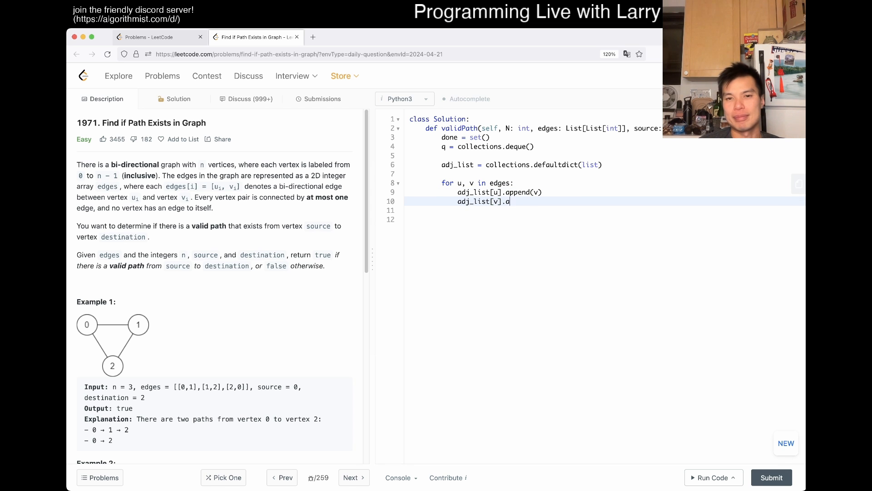
{"action": "type", "text": "ppend(u)"}
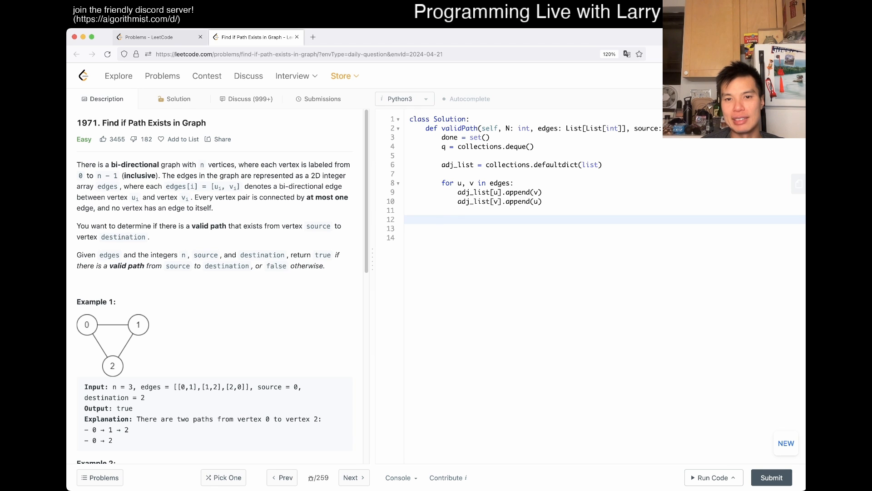
{"action": "type", "text": "done.add(source"}
{"action": "left_click", "coordinate": [605, 228]}
{"action": "type", "text": "q.append(source"}
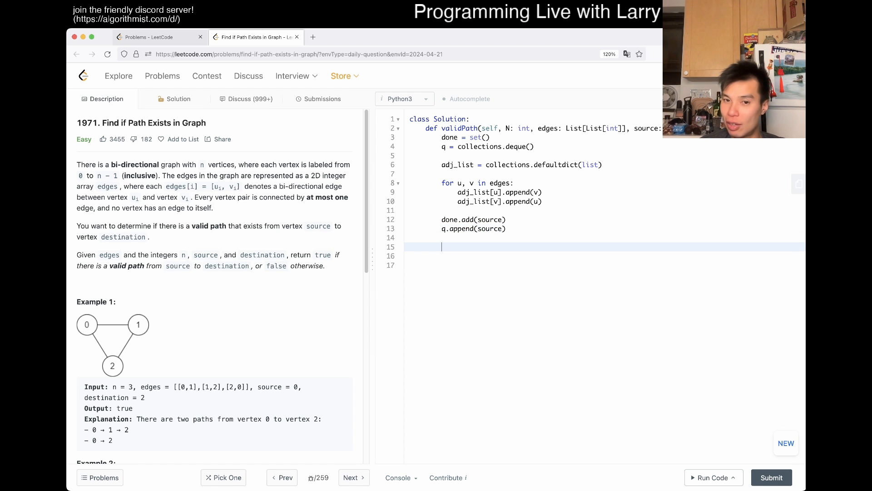
Step: Write the while len(q) > 0 loop popping now and iterating adj_list[now]
{"action": "type", "text": "while len(q) >"}
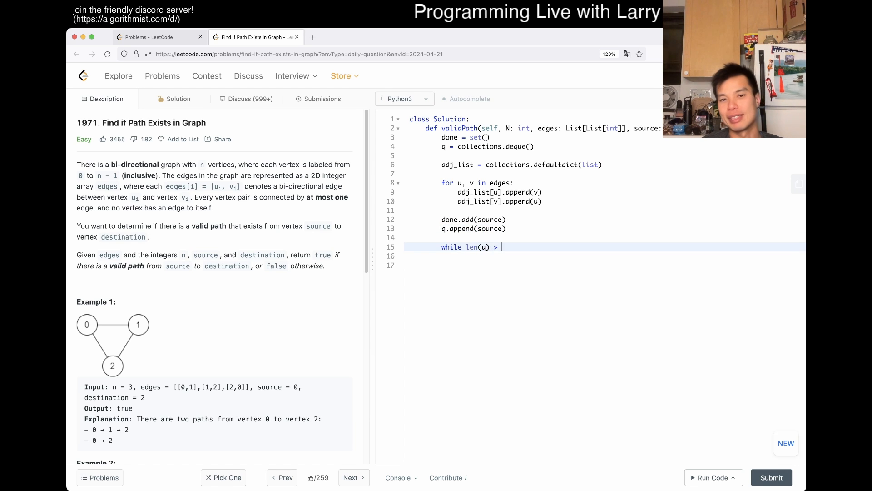
{"action": "type", "text": "0:"}
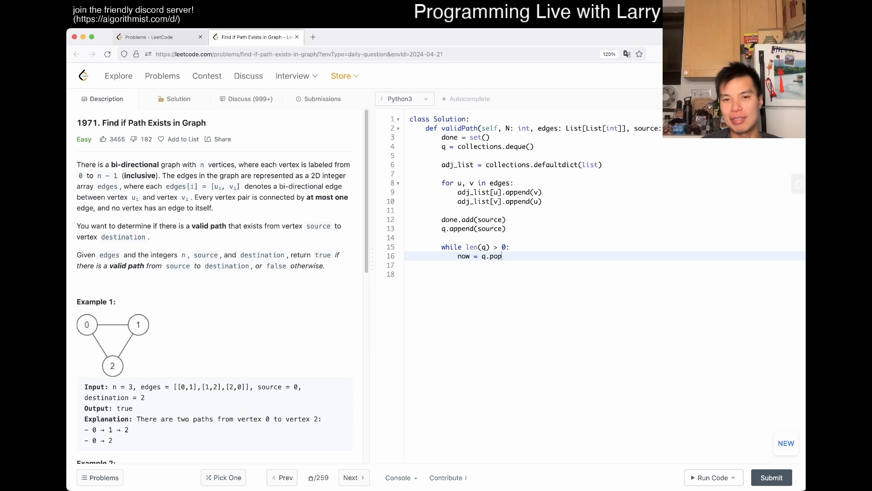
{"action": "type", "text": "left()"}
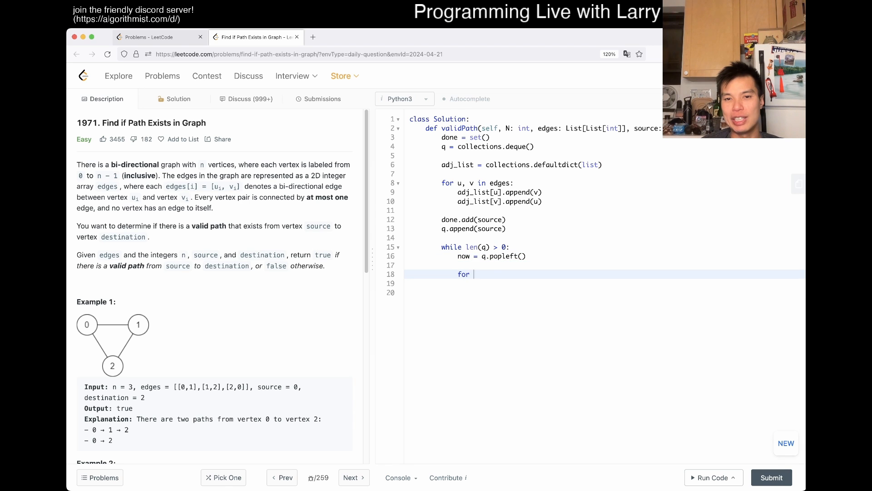
{"action": "type", "text": "v in adj_list"}
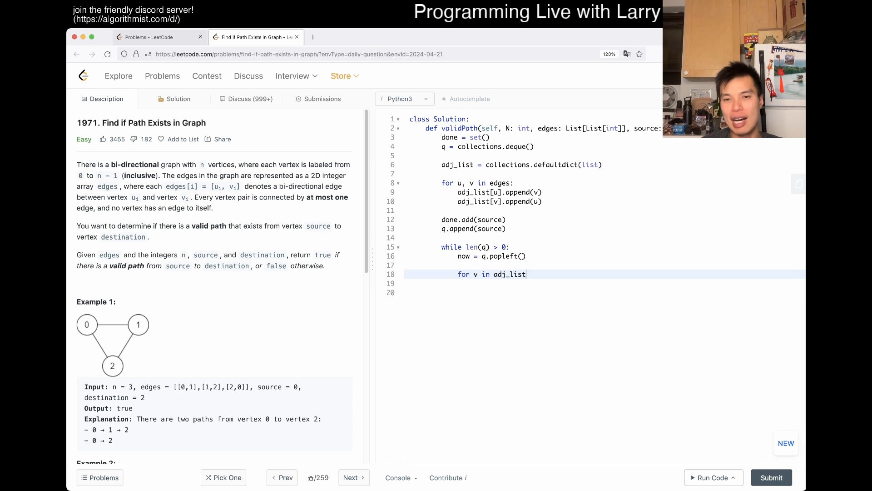
{"action": "type", "text": "[now]"}
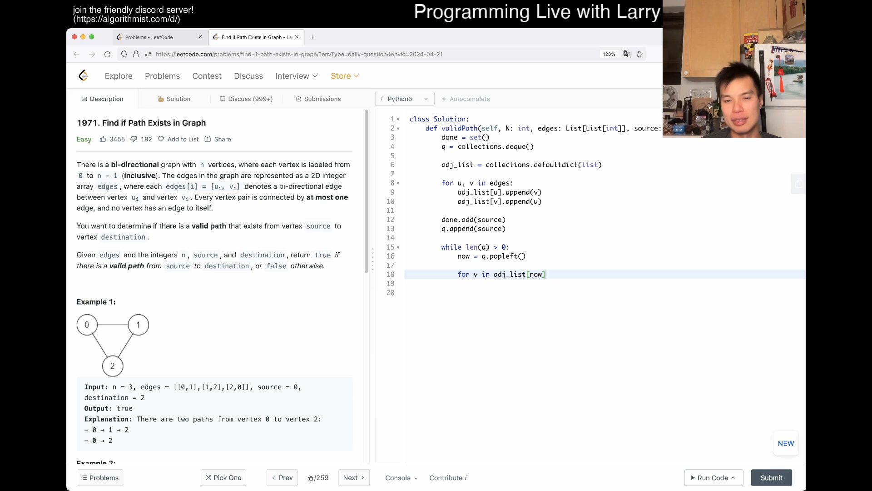
{"action": "type", "text": ":"}
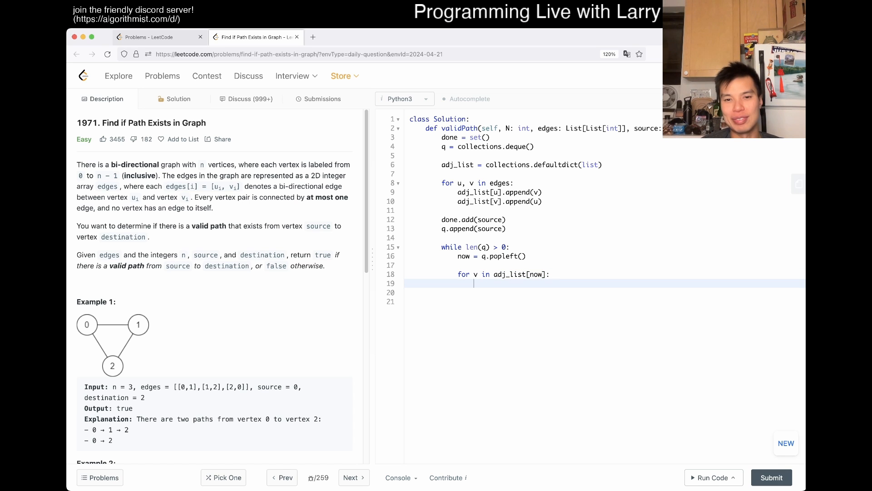
Step: Add unseen v to done and q, then return destination in done
{"action": "type", "text": "if v not in done:"}
{"action": "type", "text": "done.add(v"}
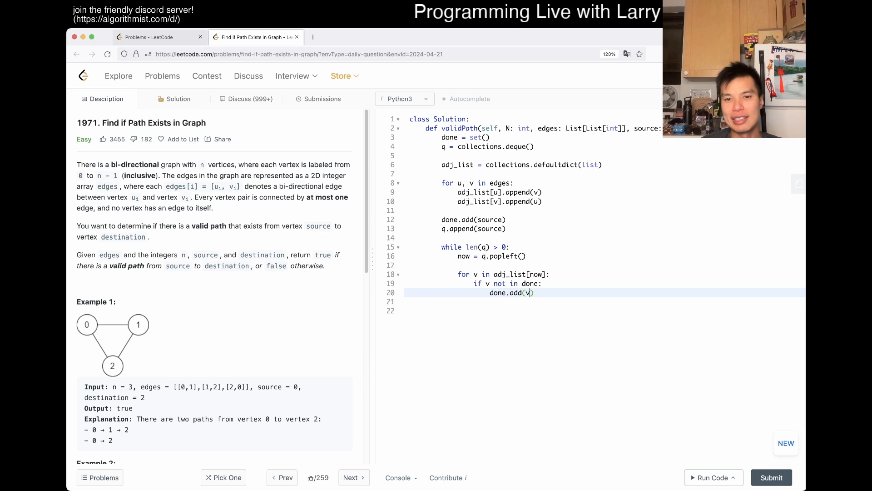
{"action": "type", "text": "q.append(v)"}
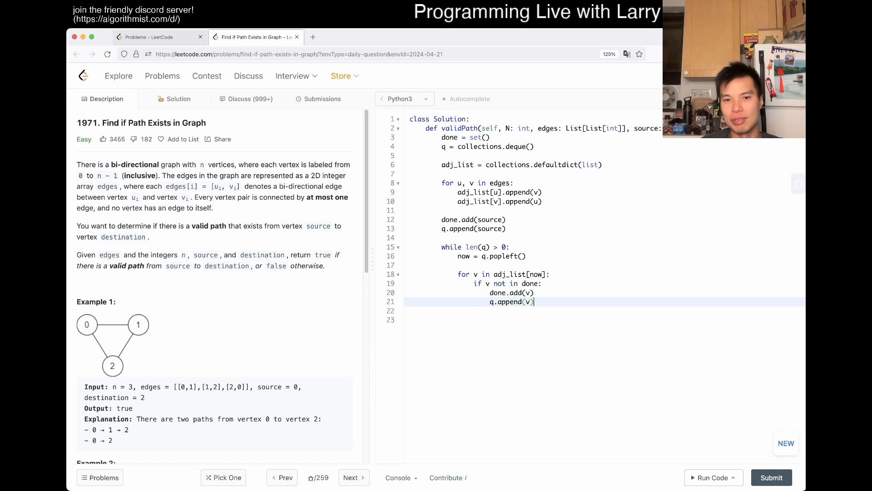
{"action": "key", "text": "Enter"}
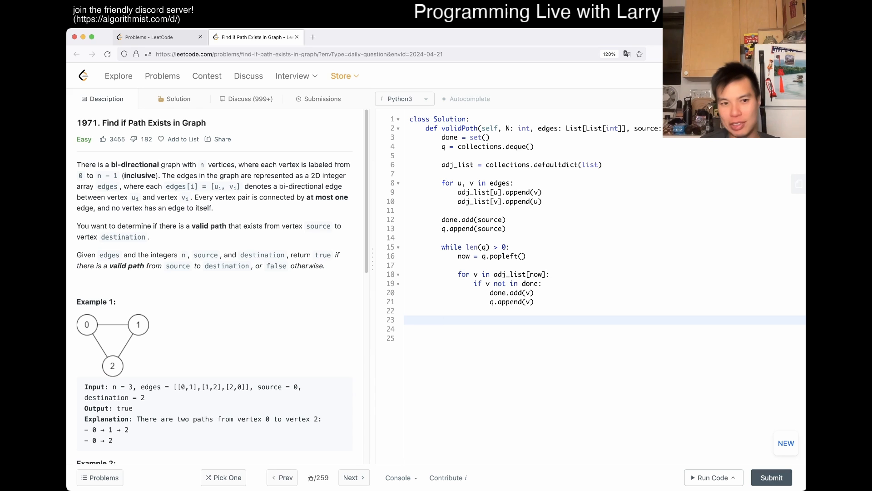
{"action": "type", "text": "return destination in done"}
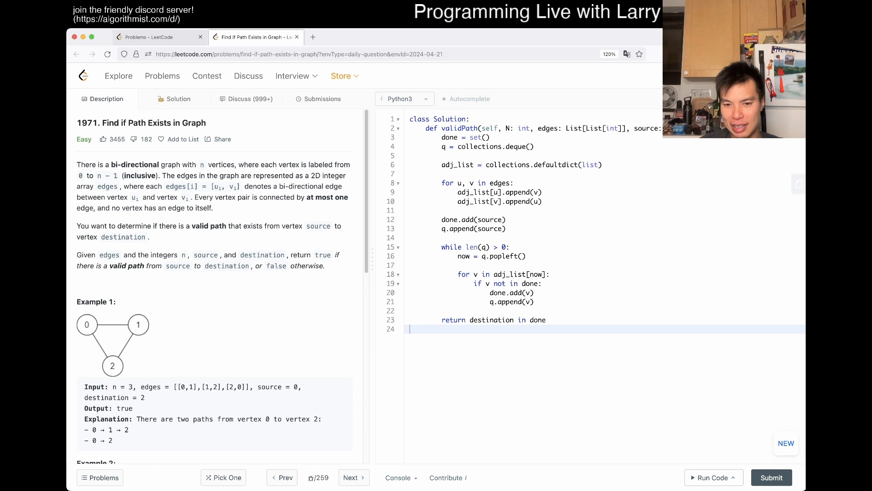
Step: Submit the BFS solution and view the accepted result on the Submissions tab
{"action": "left_click", "coordinate": [712, 477]}
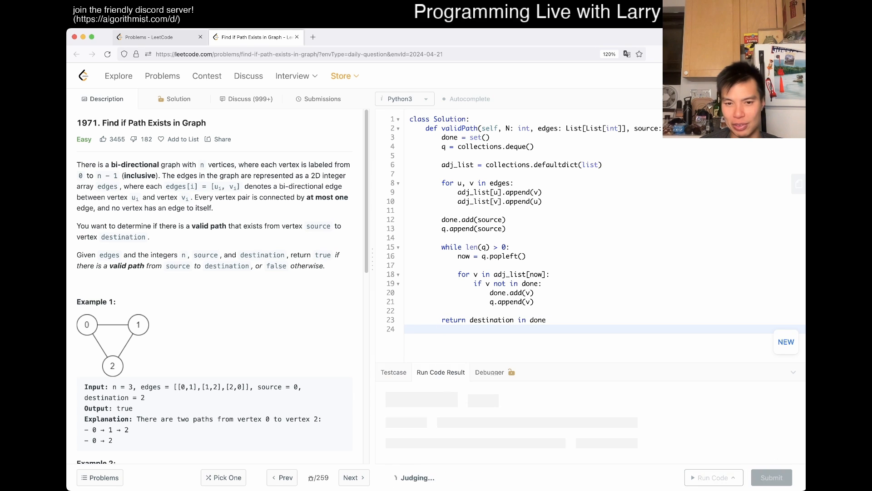
{"action": "left_click", "coordinate": [321, 98]}
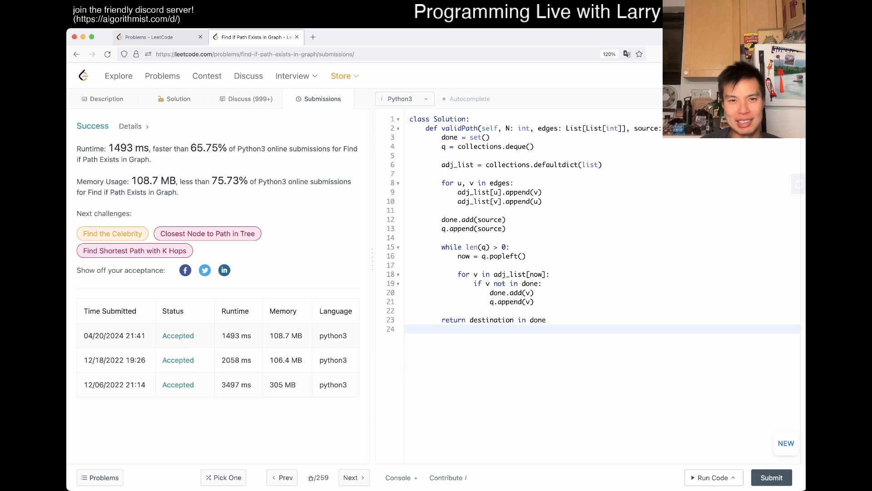
Step: Review an earlier accepted submission's details, then return to the problem Description
{"action": "left_click", "coordinate": [237, 384]}
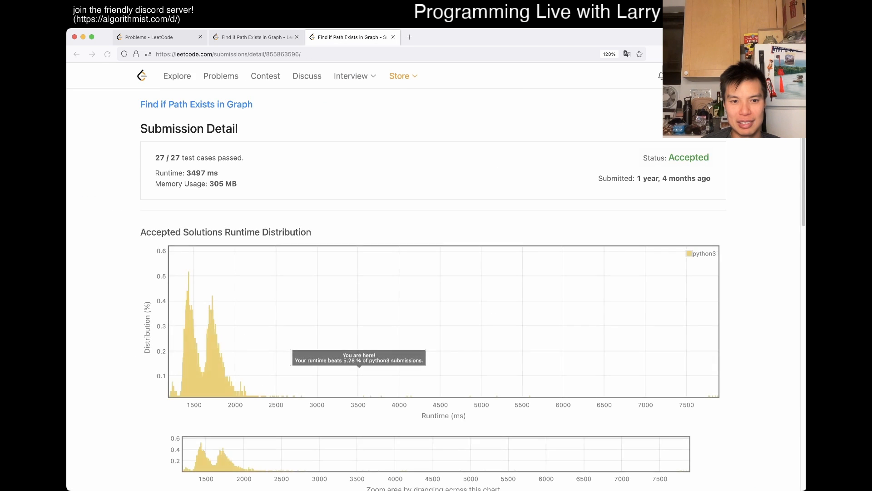
{"action": "scroll", "scroll_direction": "down", "scroll_amount": 3}
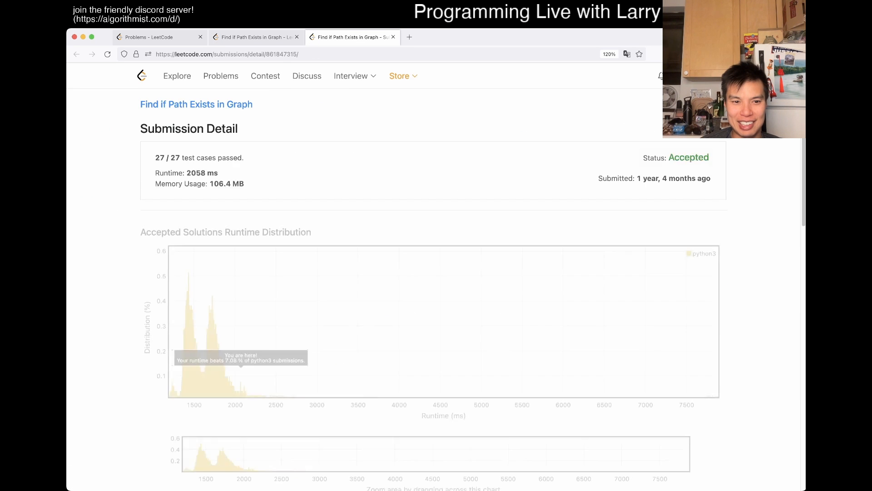
{"action": "scroll", "scroll_direction": "down", "scroll_amount": 3}
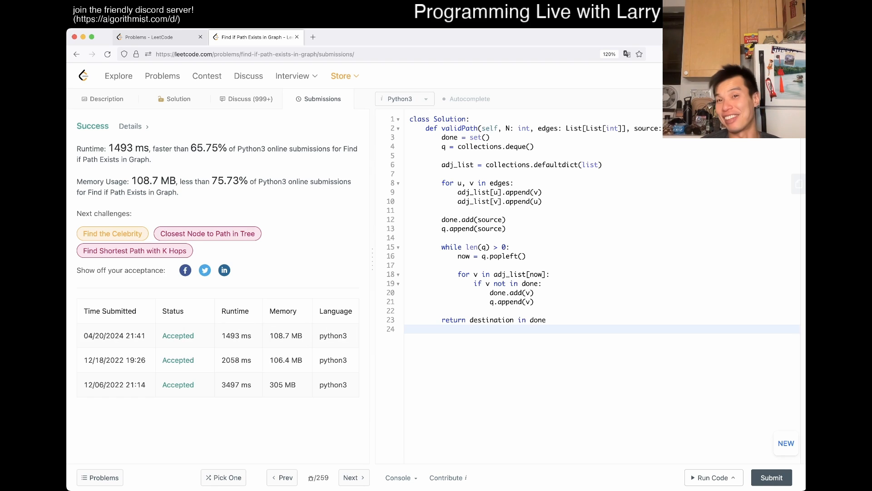
{"action": "left_click", "coordinate": [106, 98]}
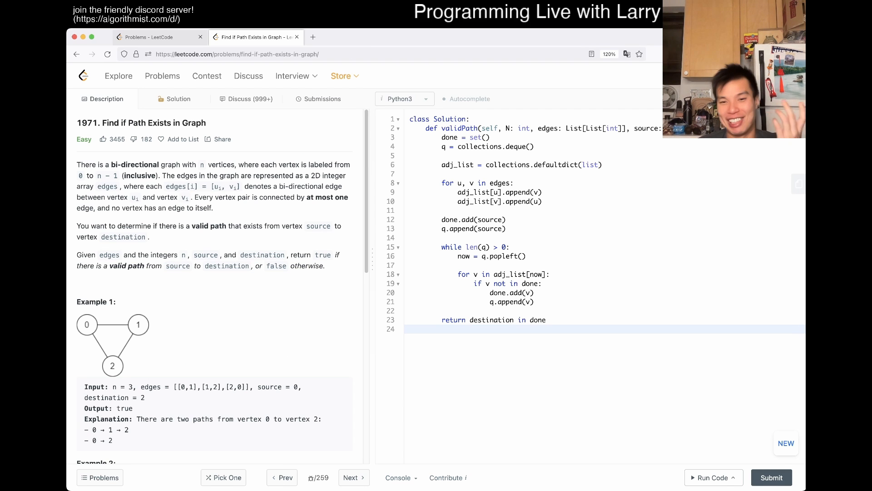